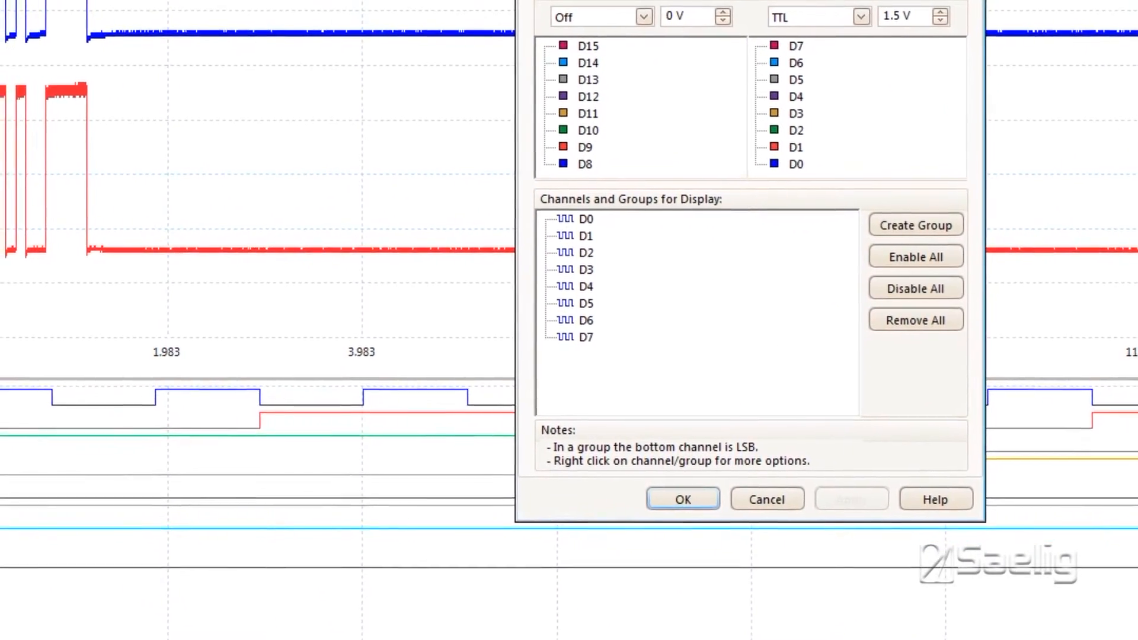
Confirm the digital channel selection so D0–D7 traces appear beneath the analog waveforms
drag(747, 8, 465, 45)
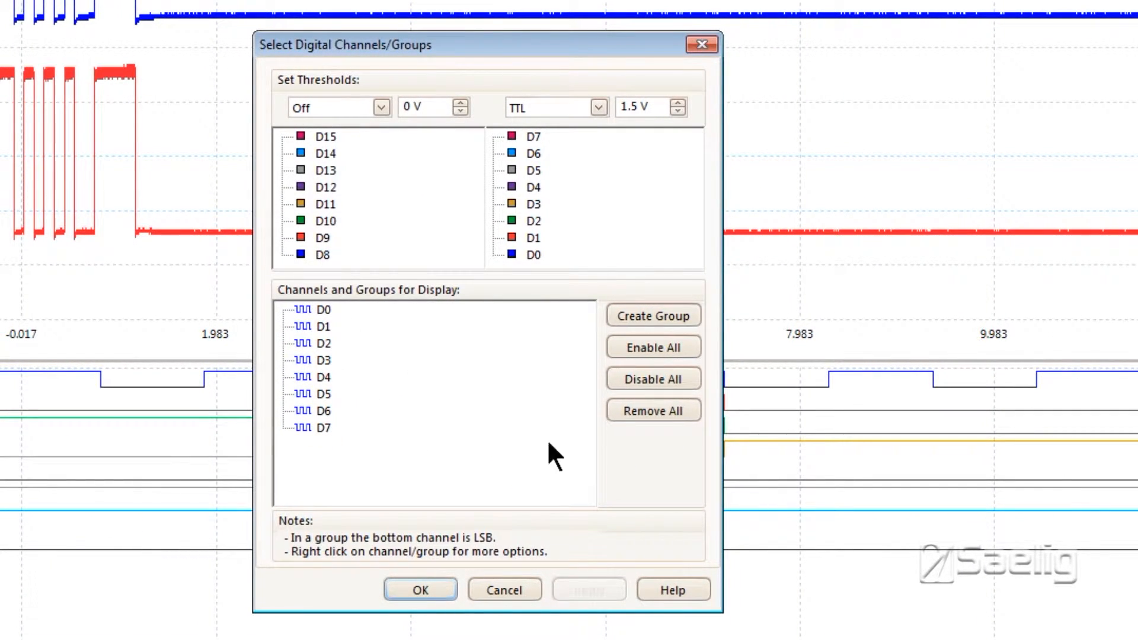
mouse_move(550, 289)
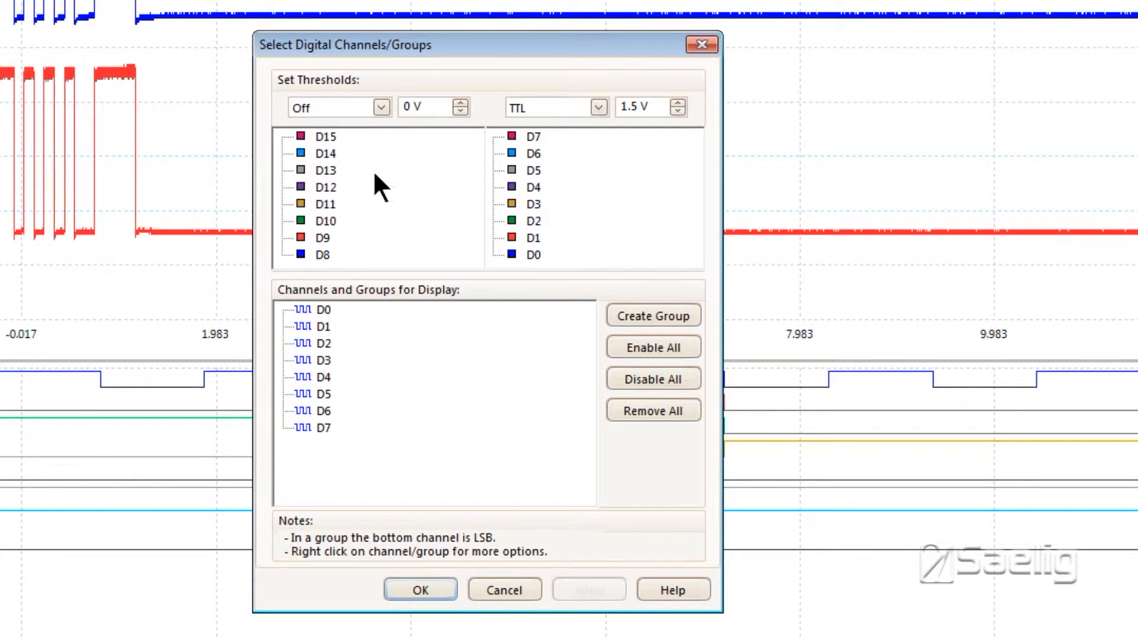
mouse_move(453, 269)
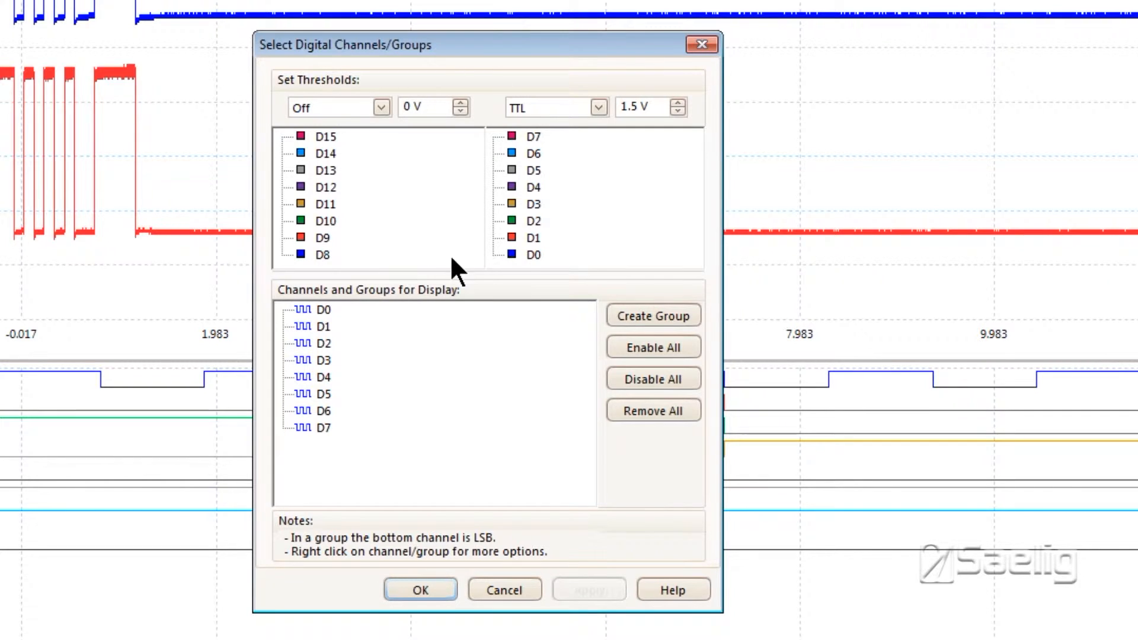
mouse_move(527, 443)
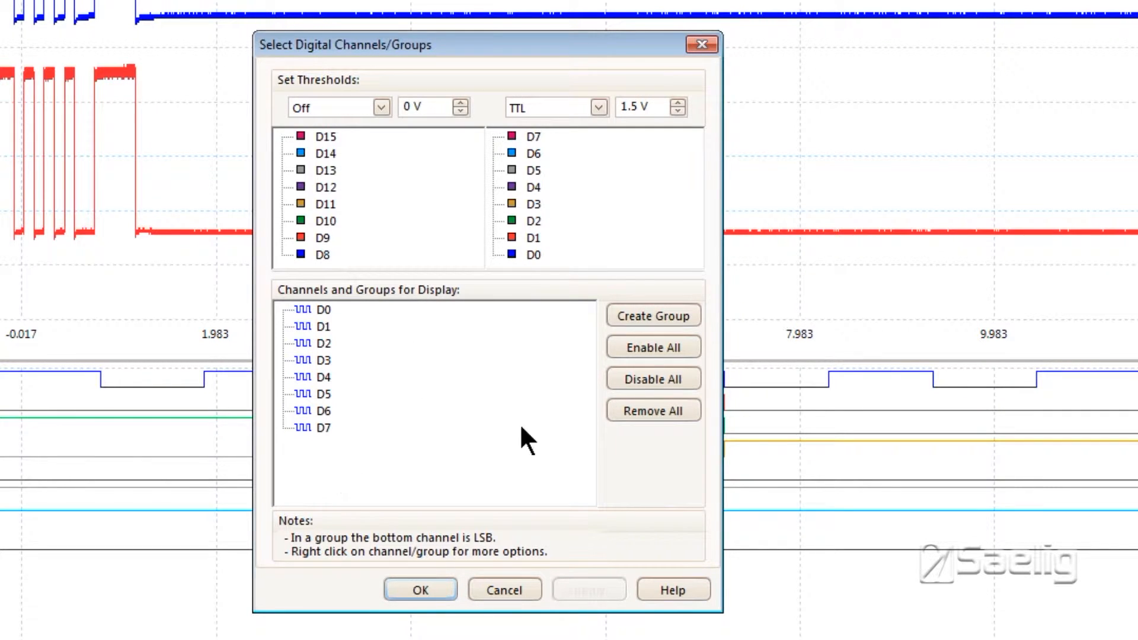
mouse_move(537, 261)
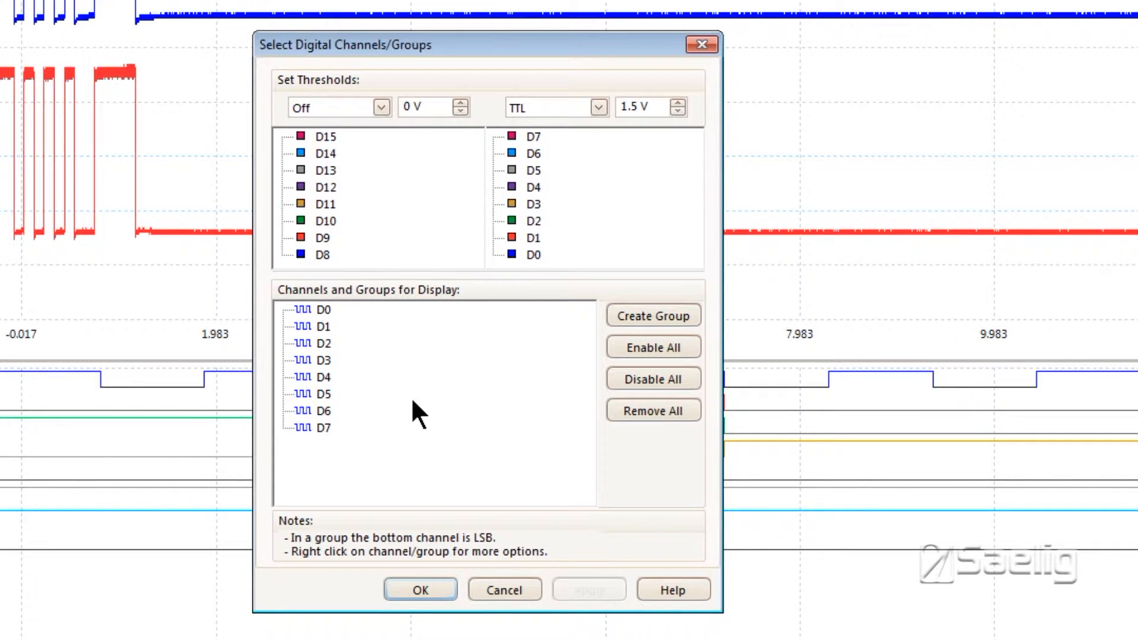
mouse_move(547, 156)
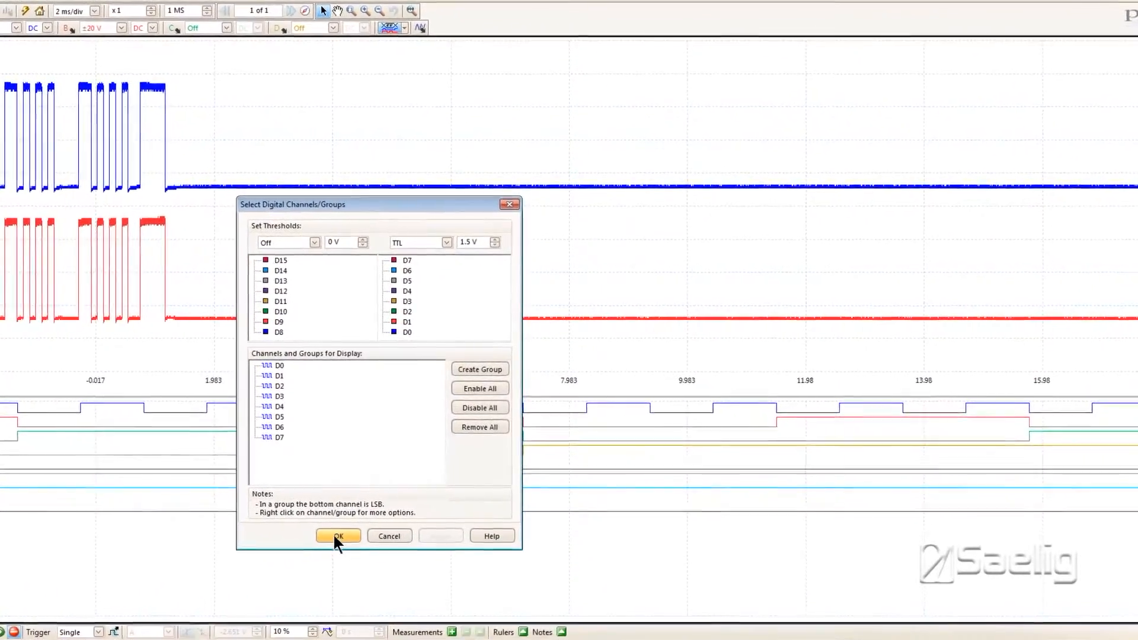
click(337, 536)
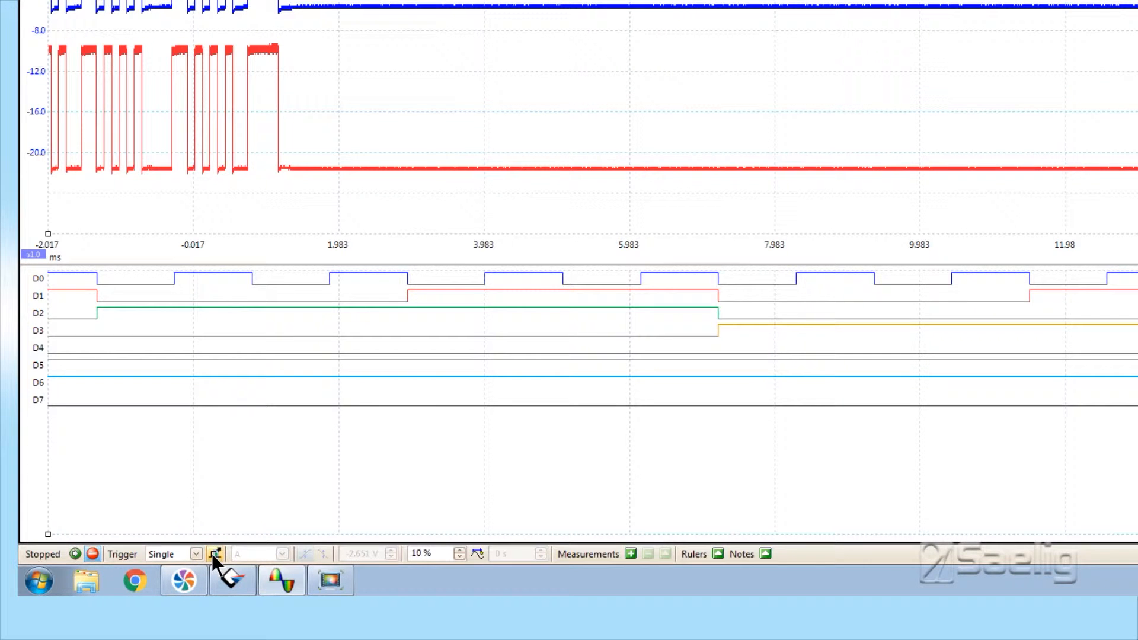
mouse_move(216, 553)
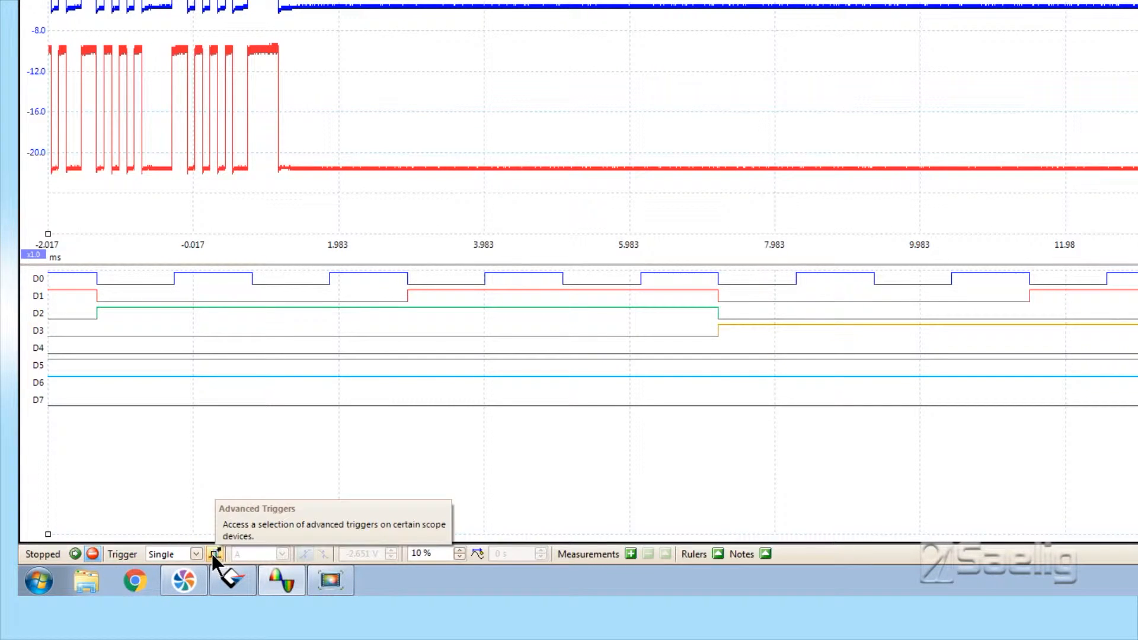
mouse_move(167, 561)
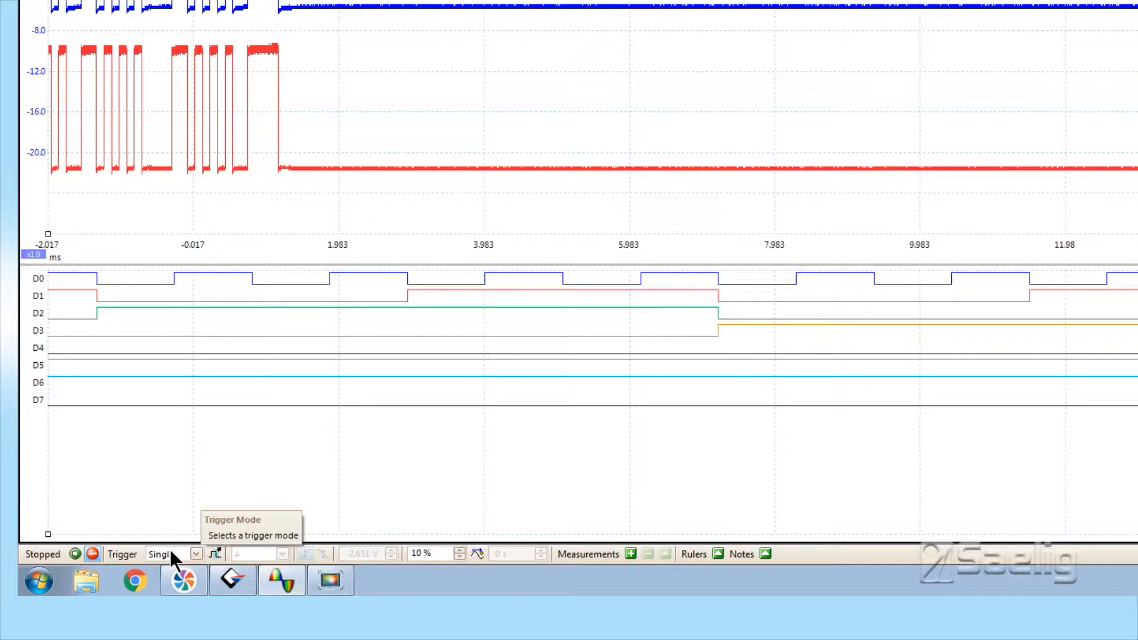
mouse_move(214, 521)
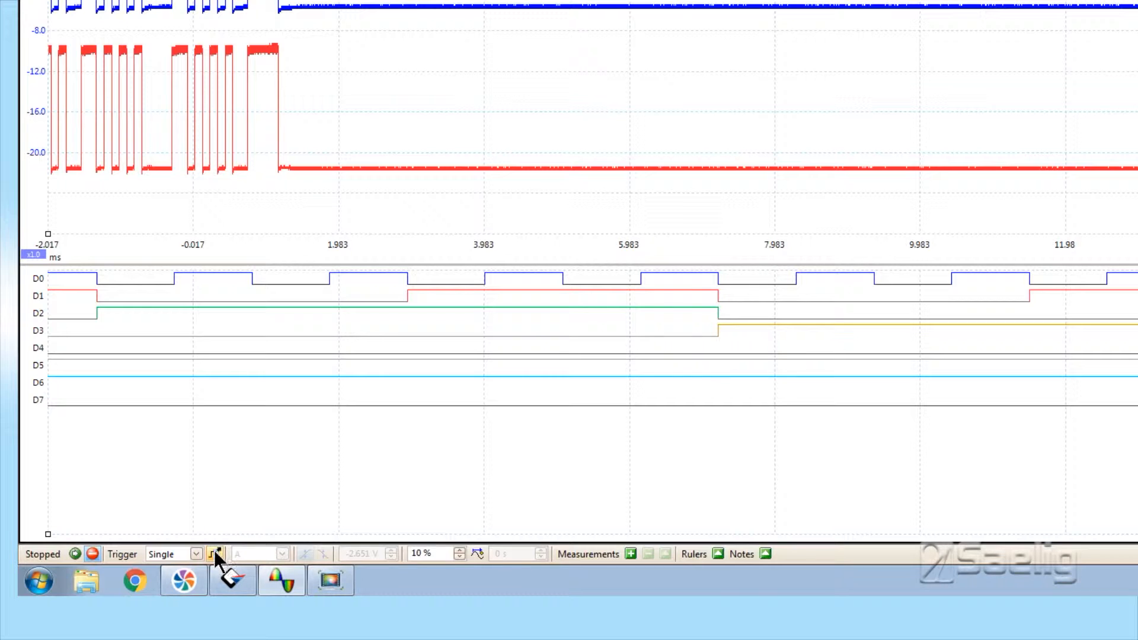
Open the Advanced Triggers dialog for the Logic trigger with channel A rising edge
click(216, 554)
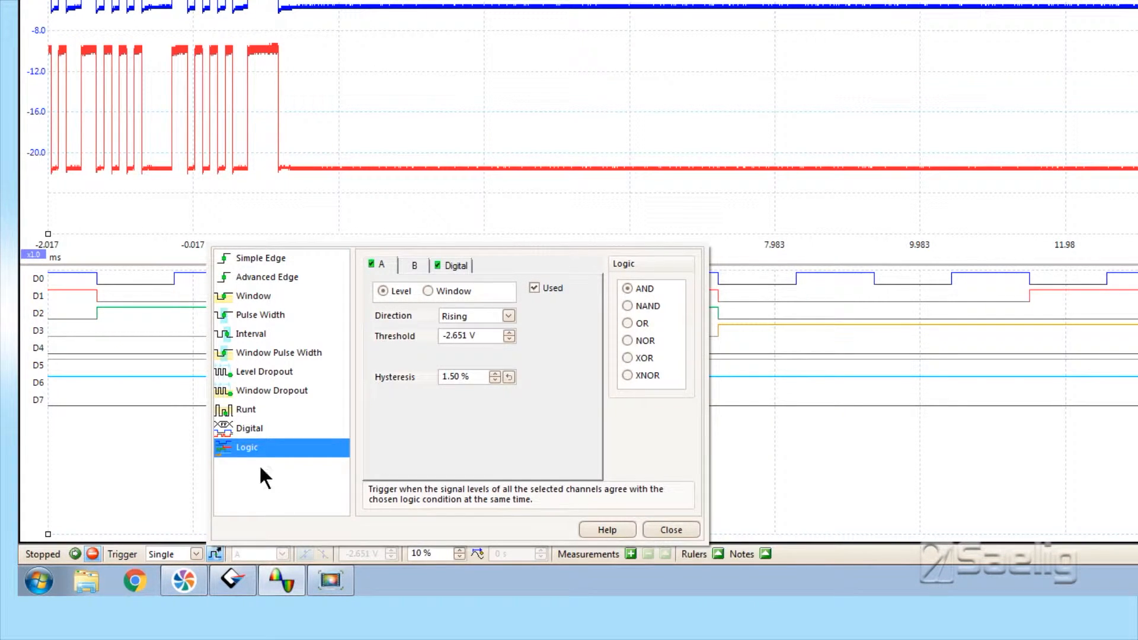
mouse_move(427, 400)
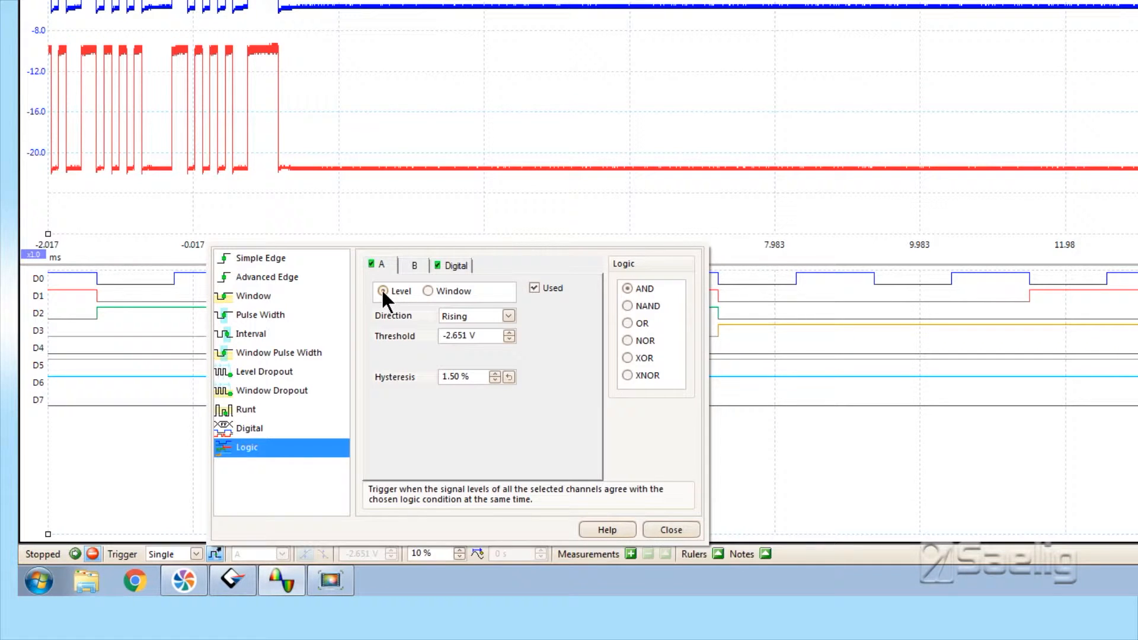
mouse_move(471, 323)
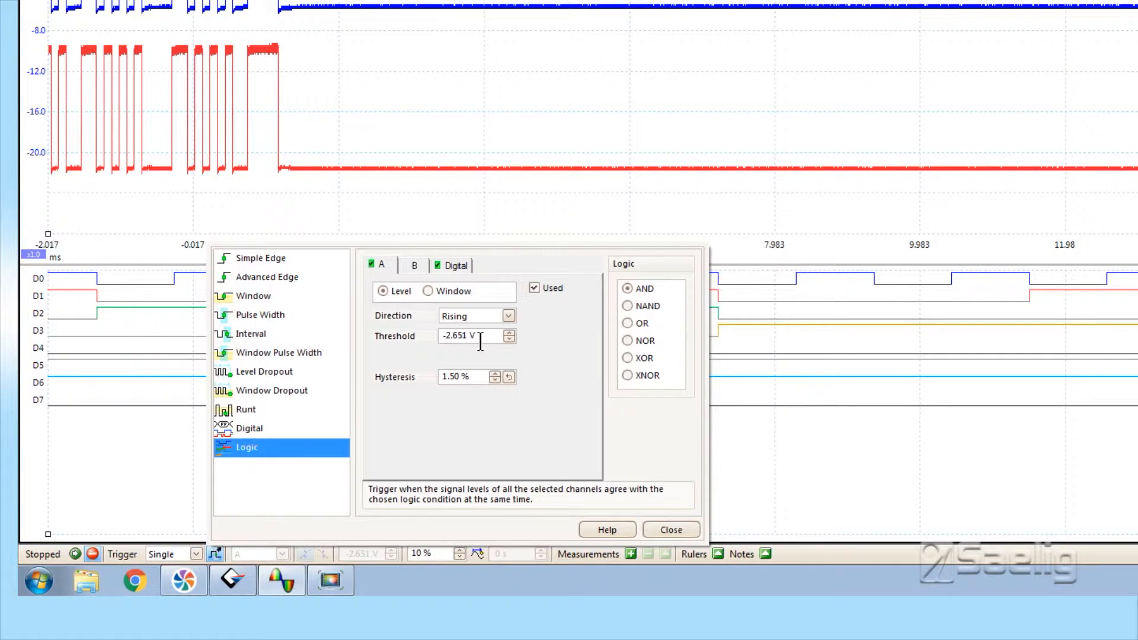
mouse_move(363, 33)
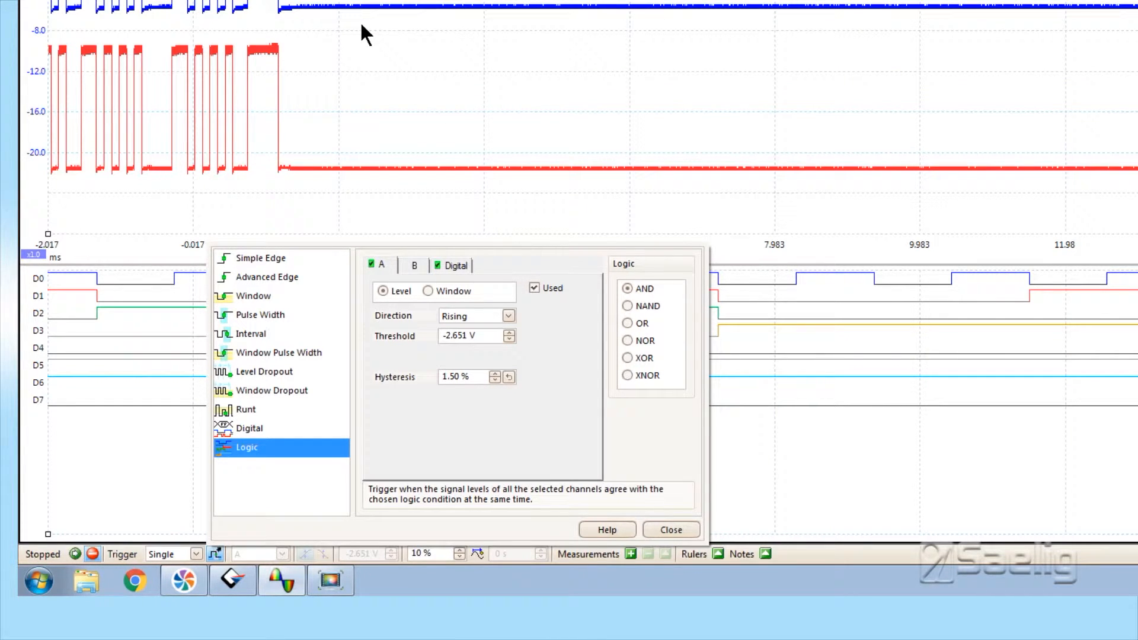
mouse_move(364, 20)
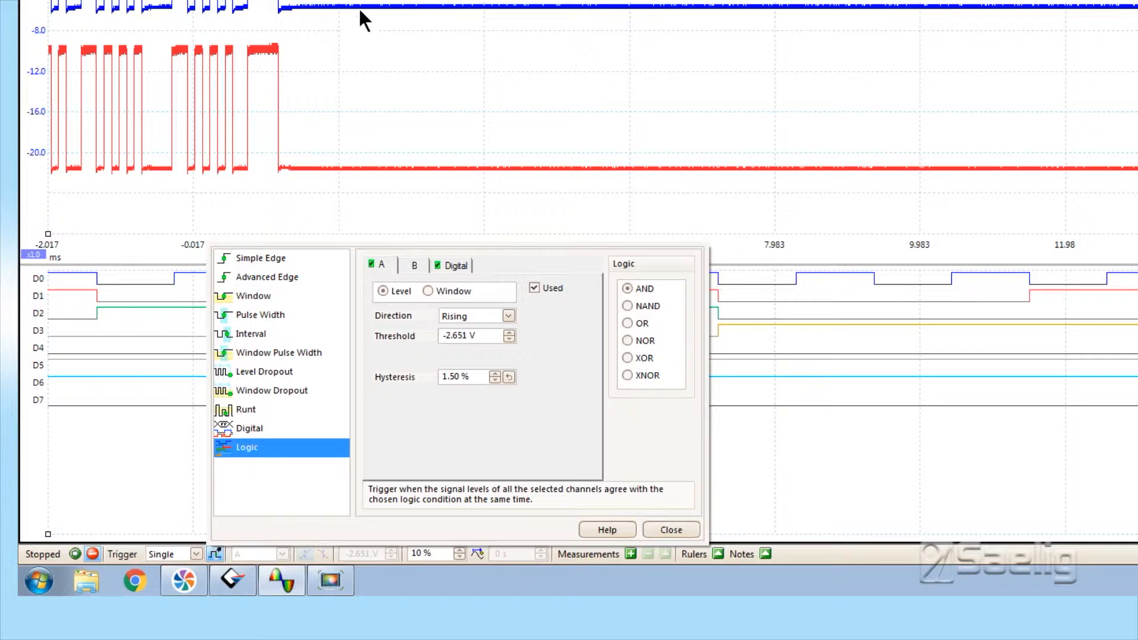
mouse_move(352, 33)
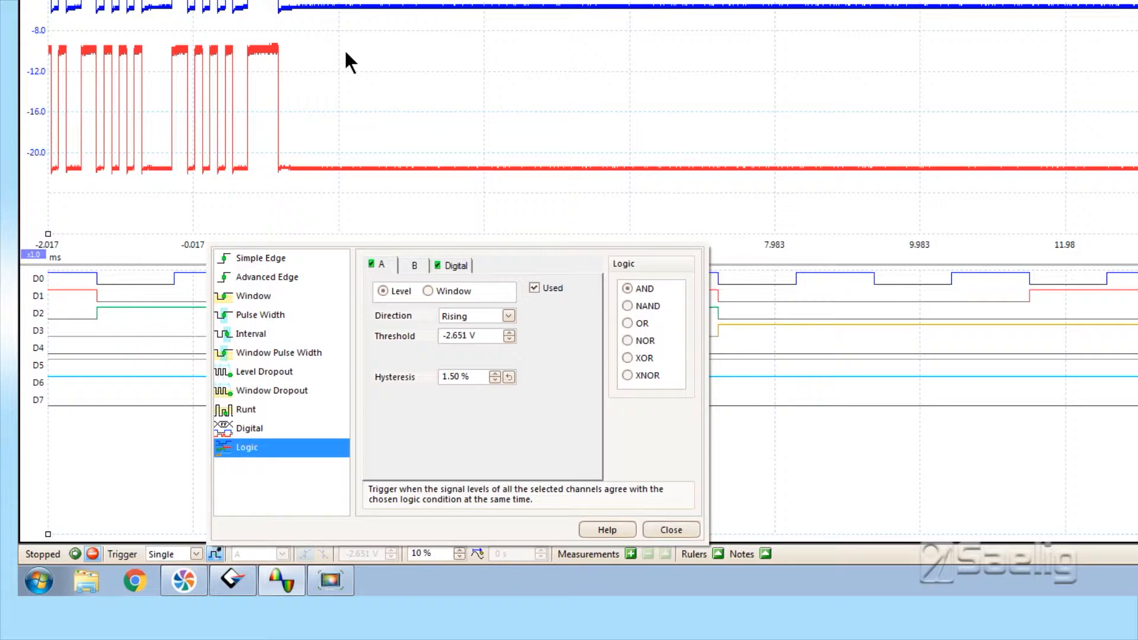
mouse_move(465, 336)
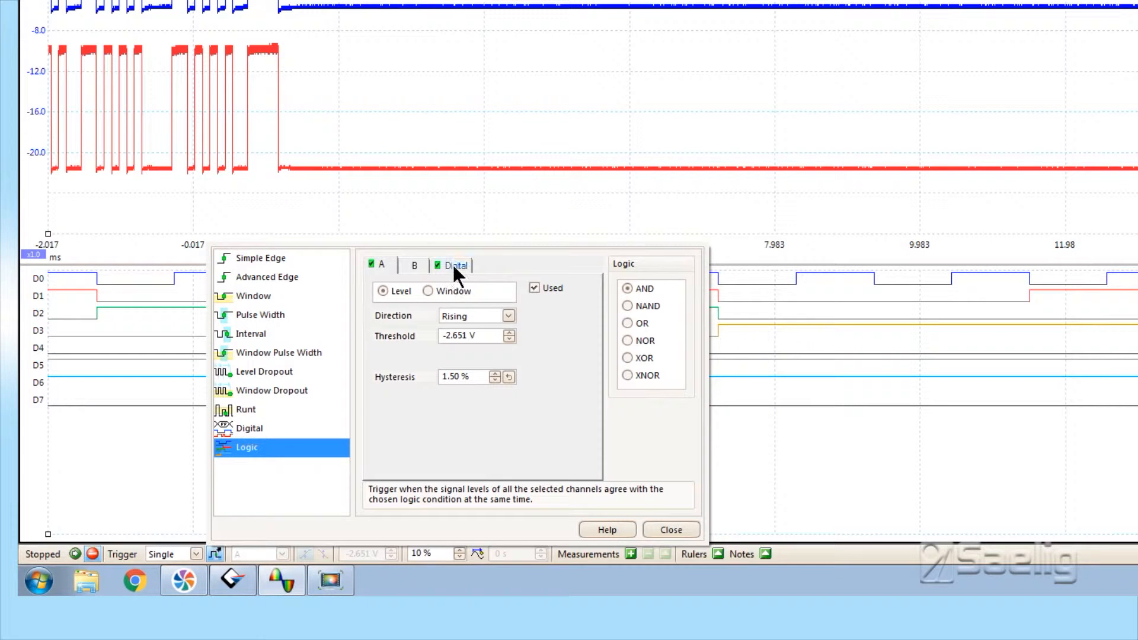
Show the Logic trigger's Digital tab with pattern XXXX0101 on D3–D0
click(454, 265)
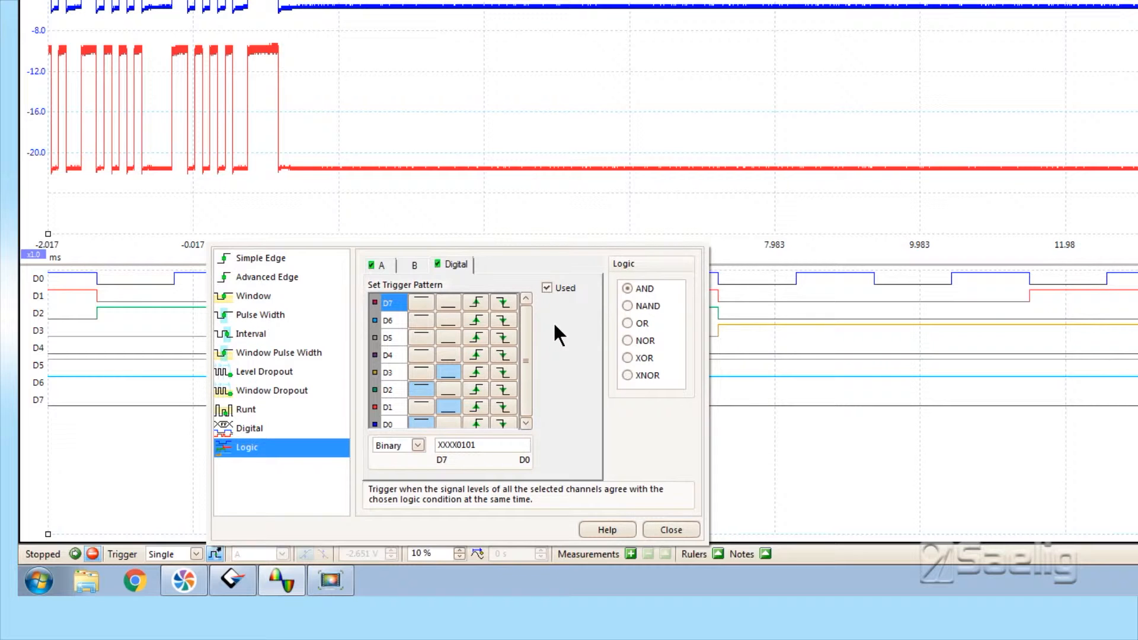
mouse_move(537, 374)
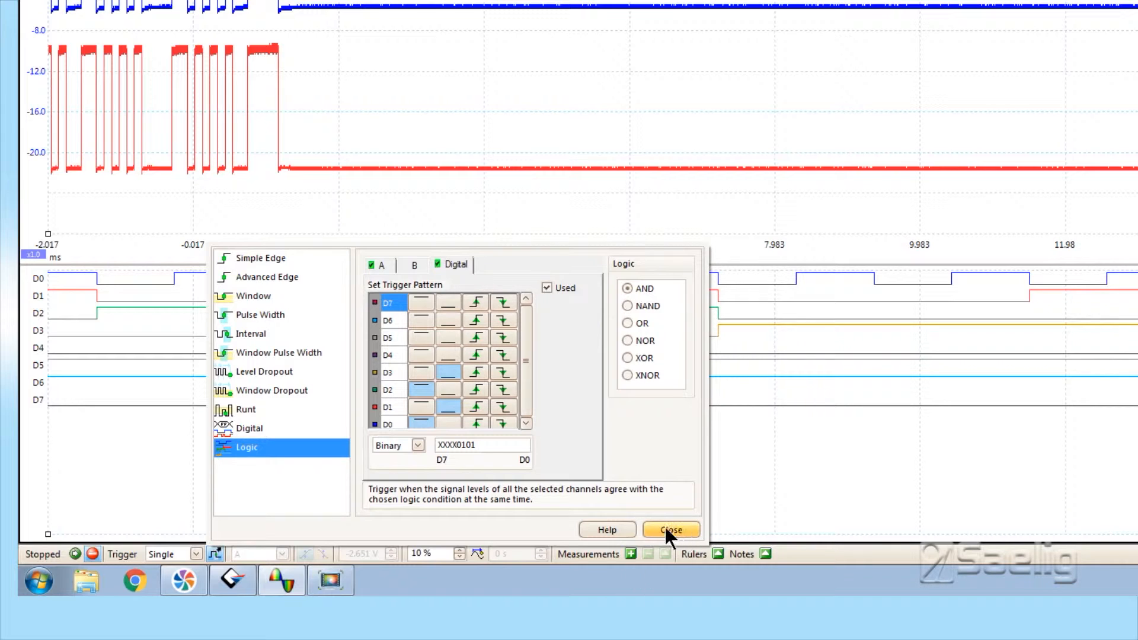
mouse_move(661, 519)
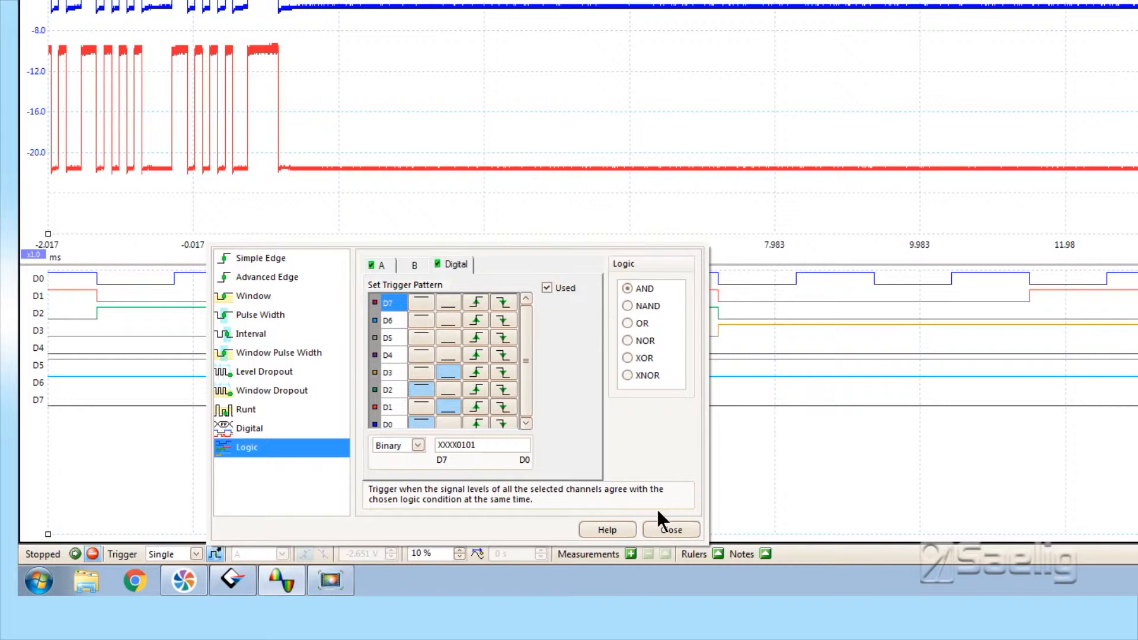
Close the Advanced Triggering dialog to return to the waveforms
click(670, 529)
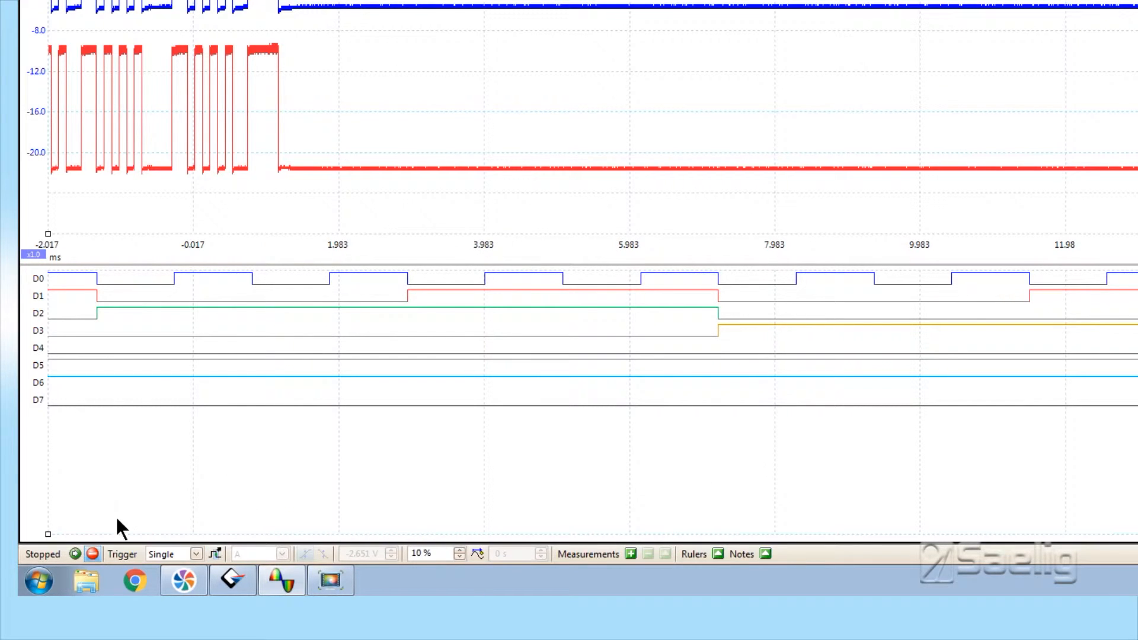
mouse_move(149, 540)
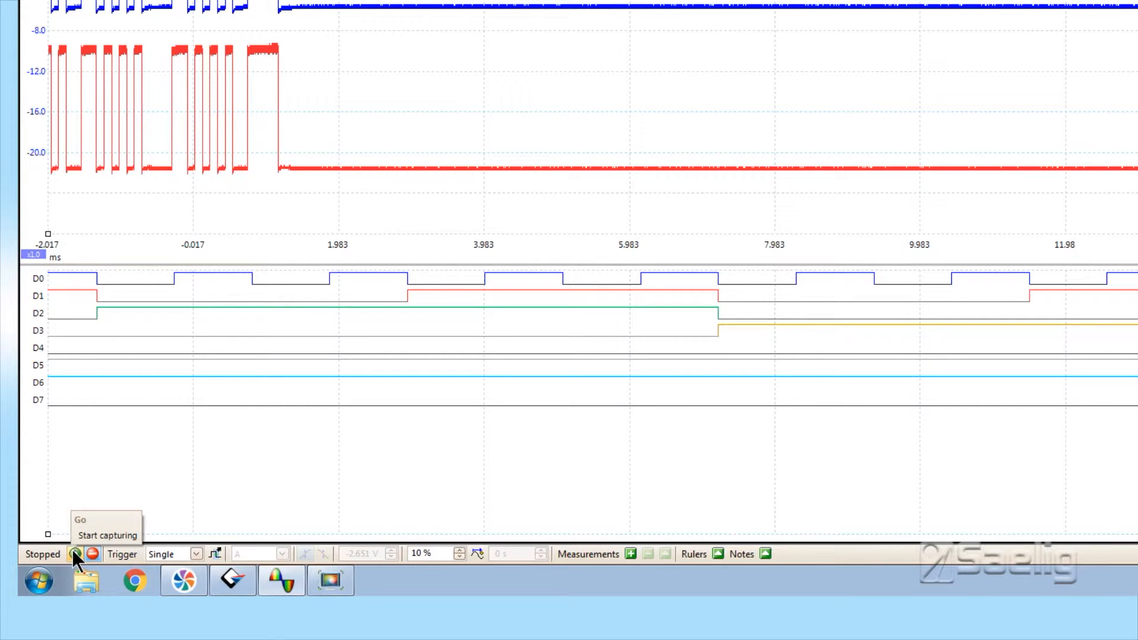
Start a single-shot capture and let it trigger on the logic condition
click(75, 553)
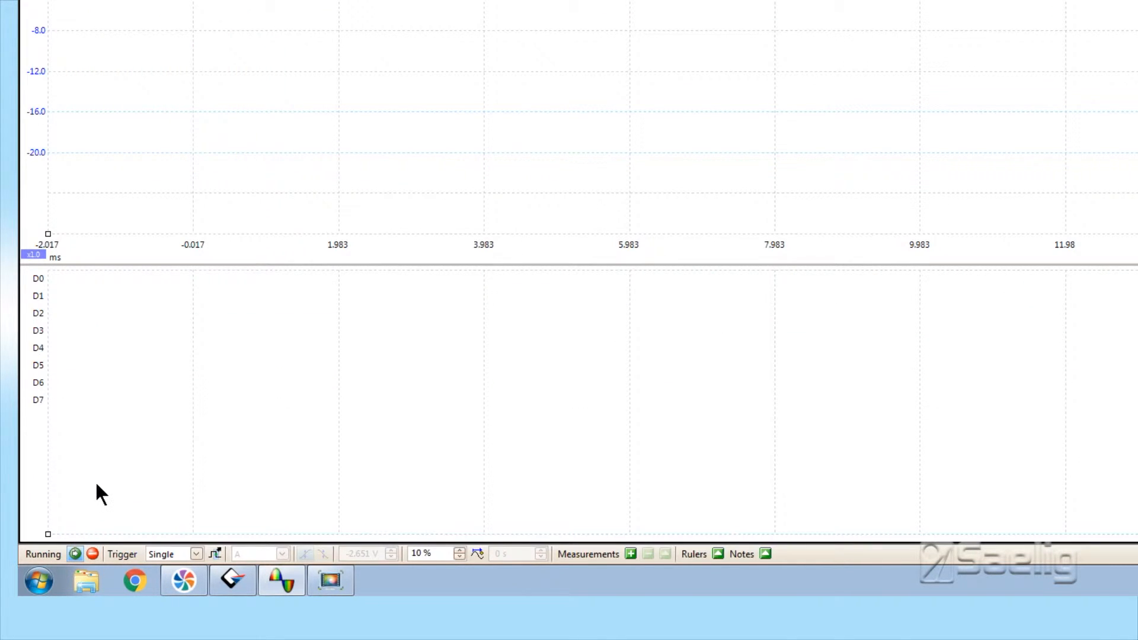
click(91, 554)
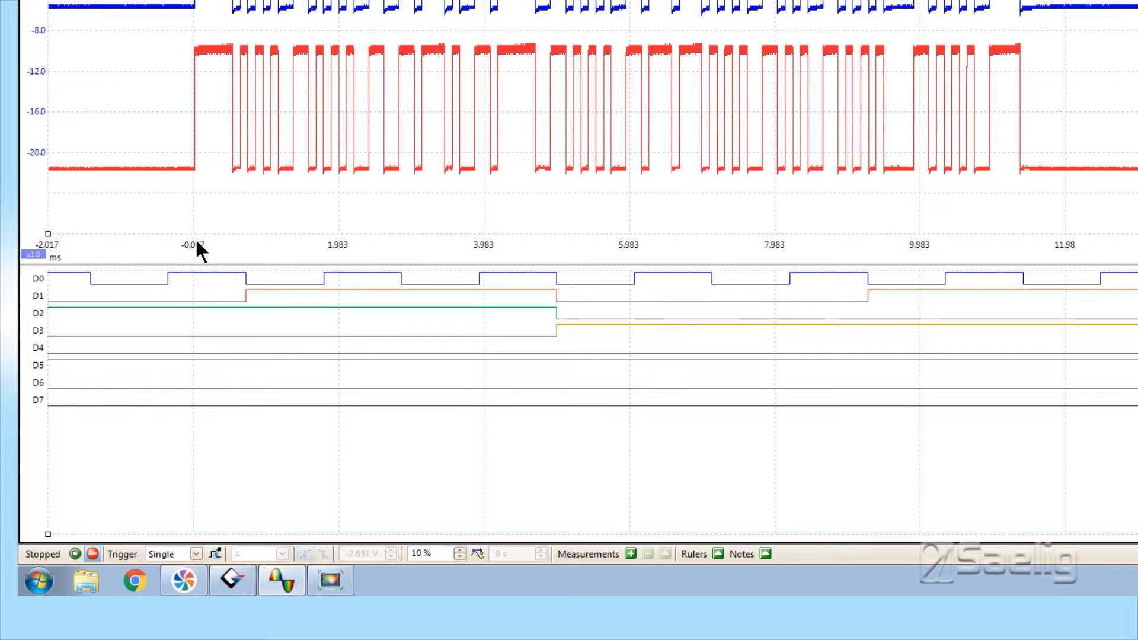
mouse_move(177, 250)
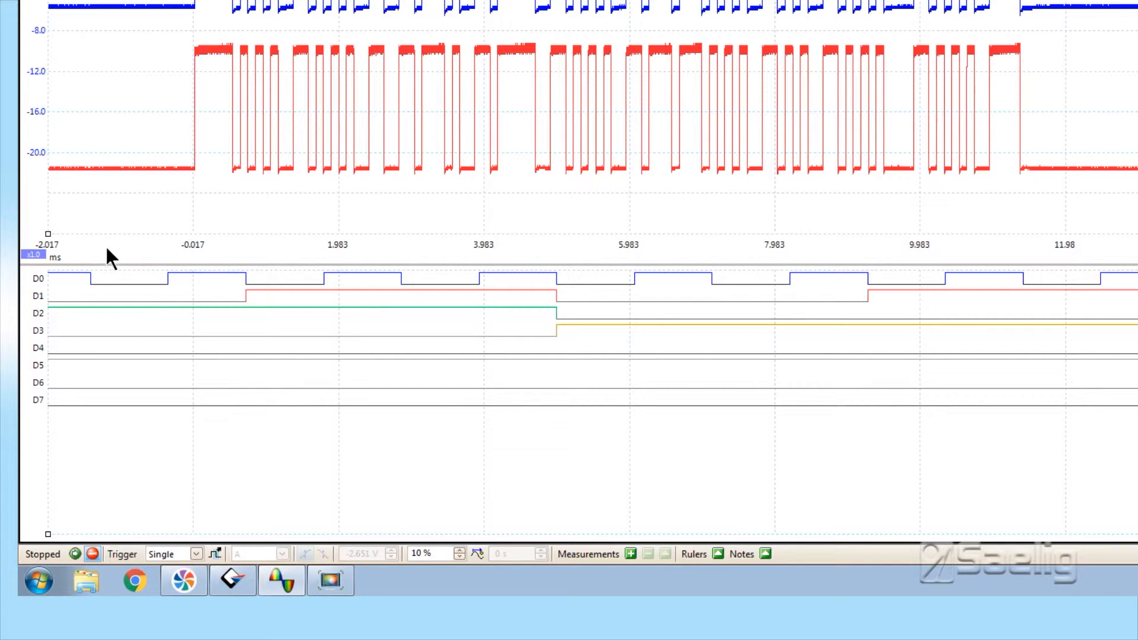
mouse_move(225, 69)
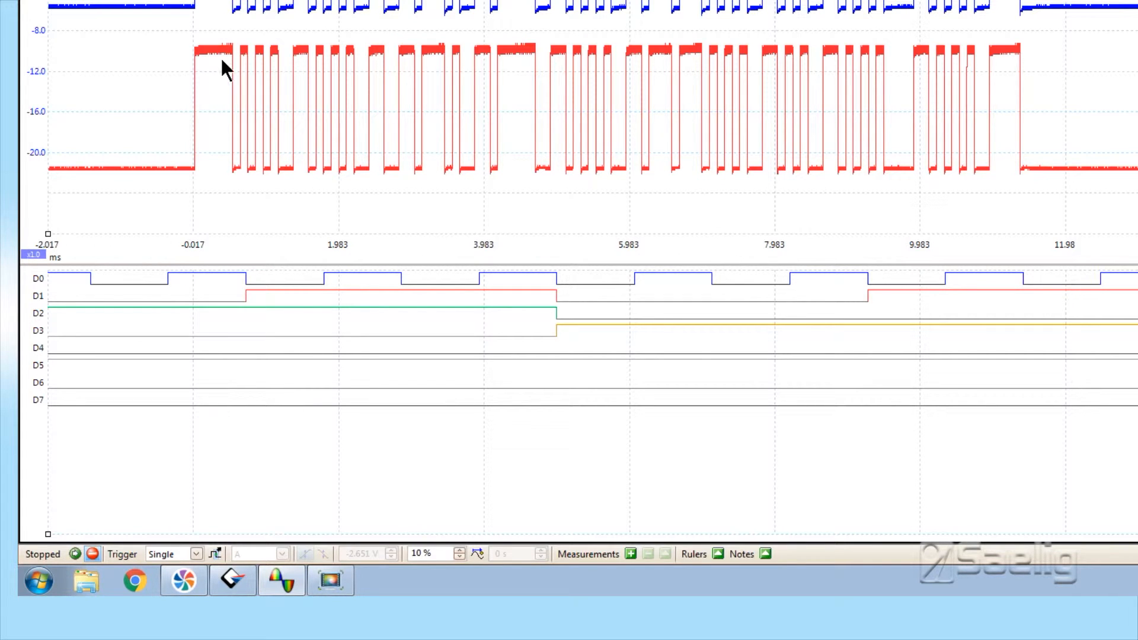
mouse_move(217, 94)
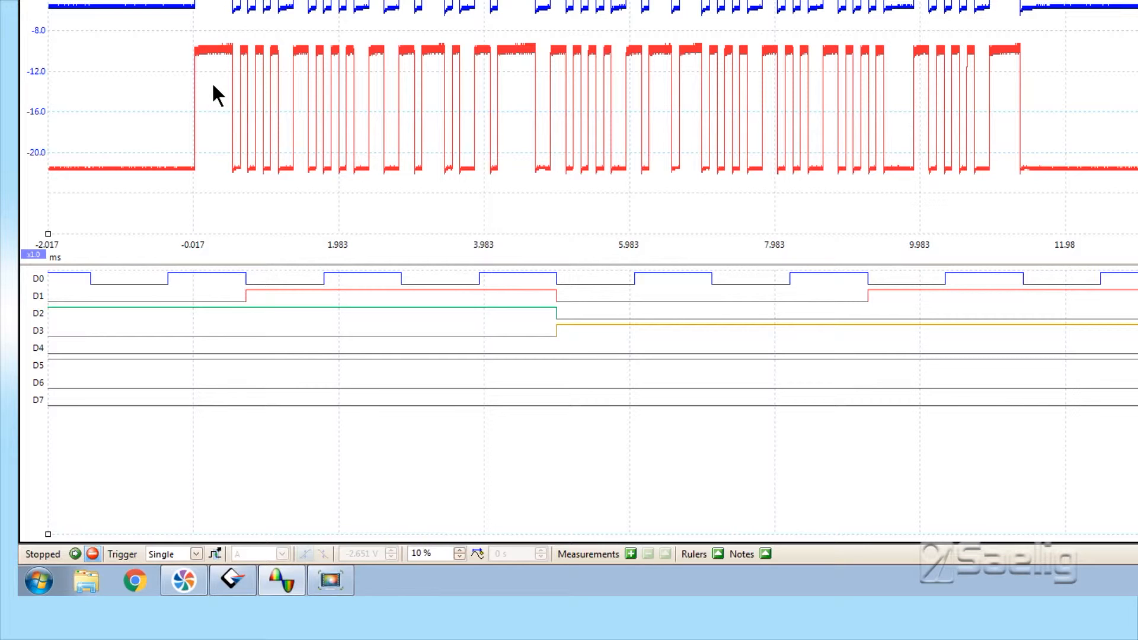
mouse_move(200, 282)
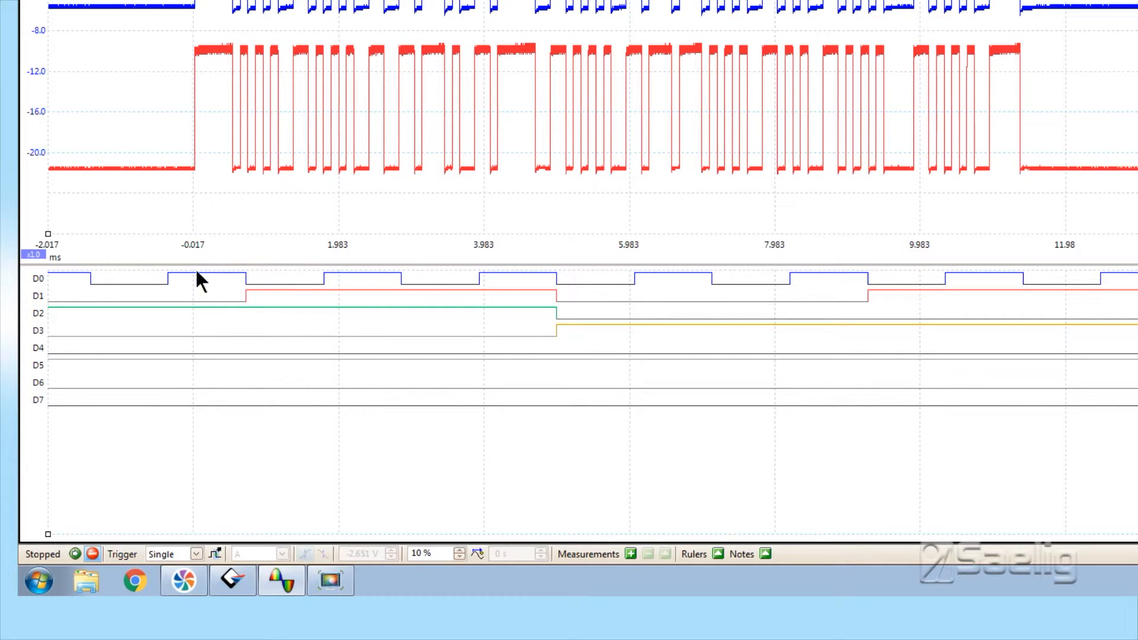
mouse_move(209, 289)
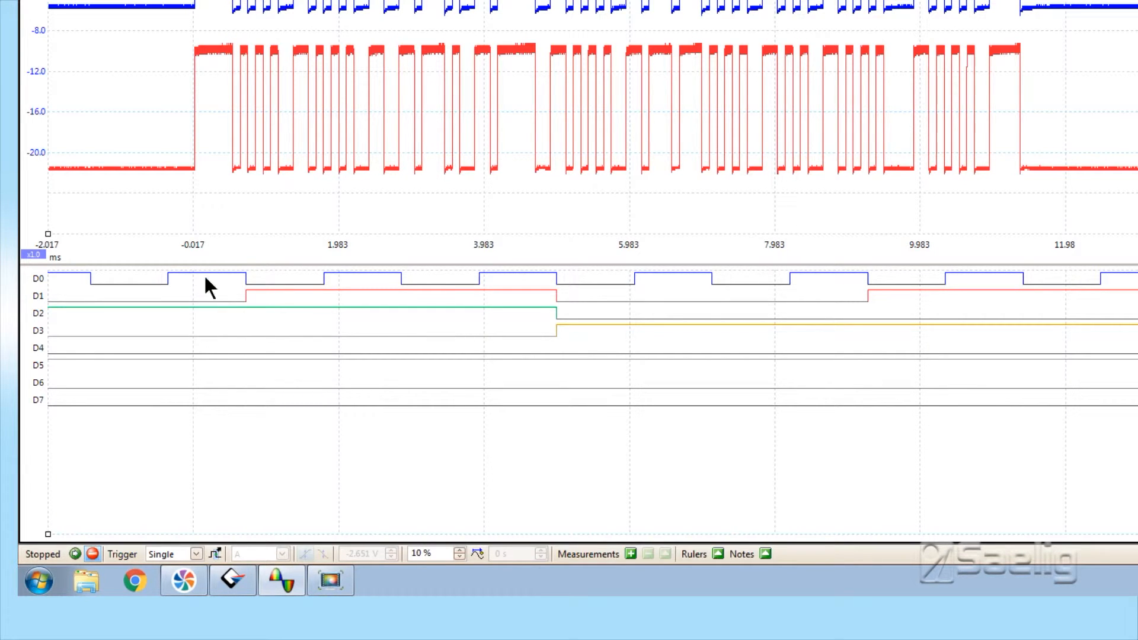
mouse_move(201, 345)
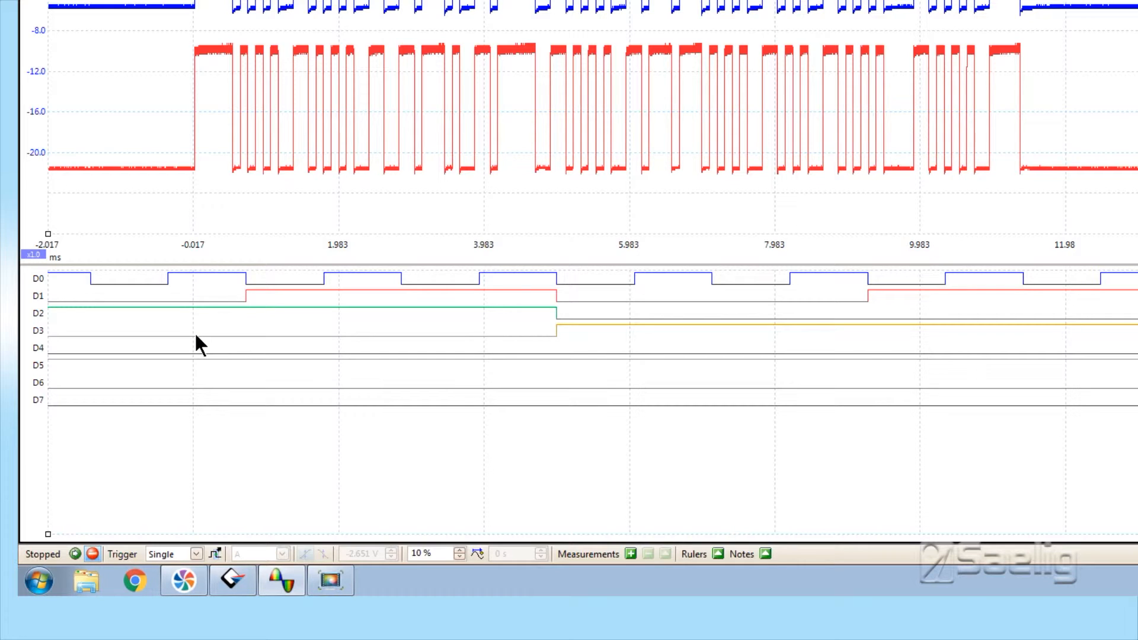
mouse_move(198, 350)
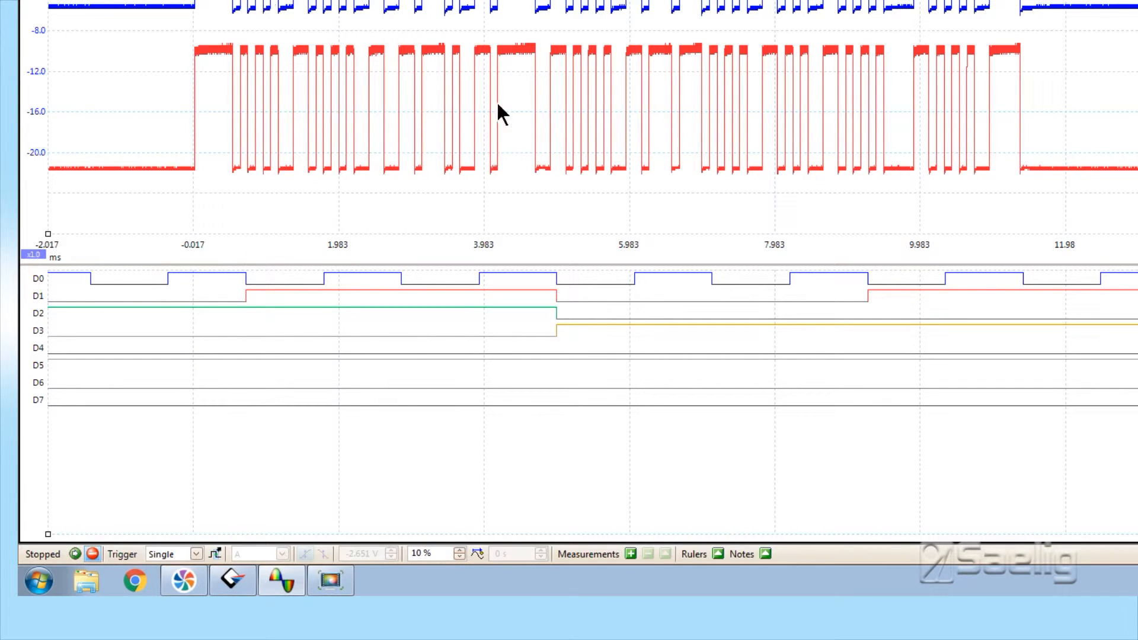
mouse_move(518, 64)
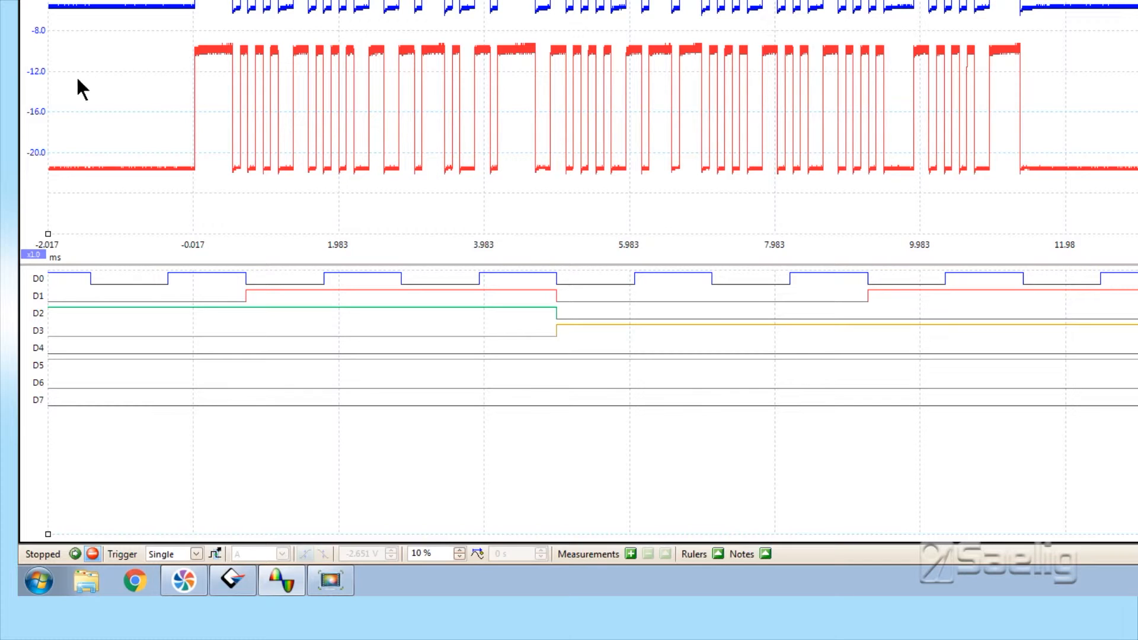
mouse_move(22, 88)
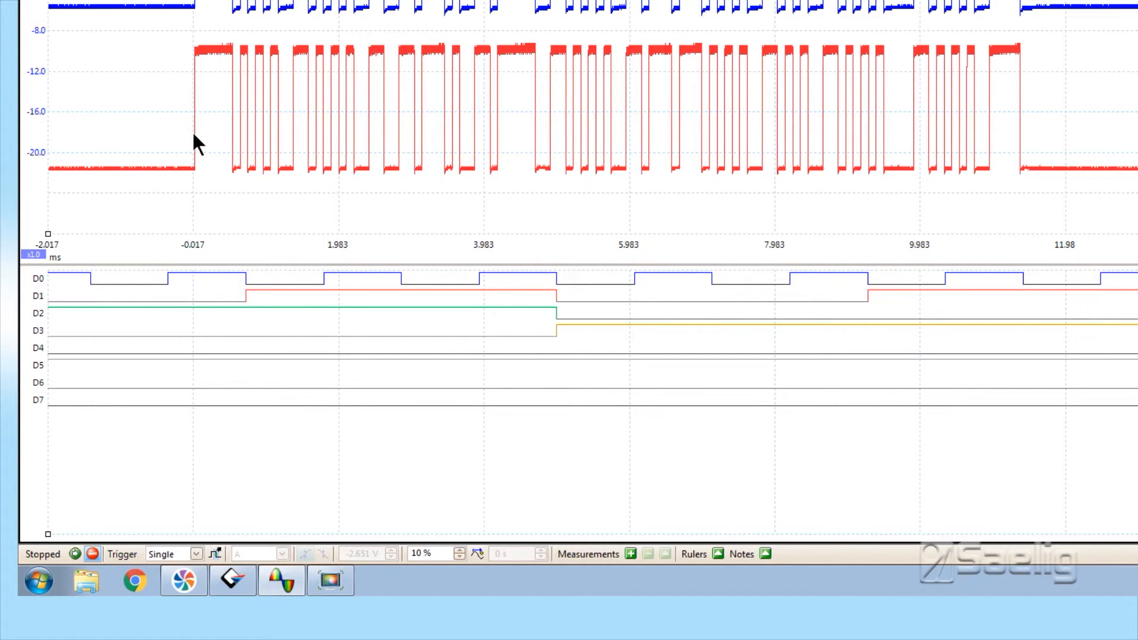
mouse_move(181, 479)
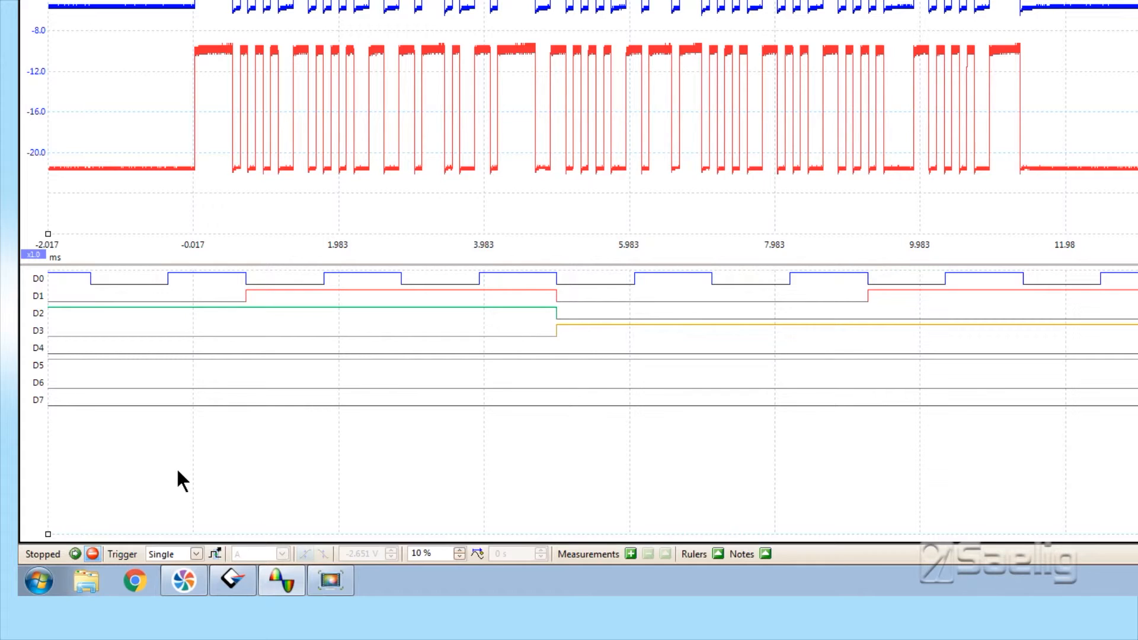
mouse_move(205, 281)
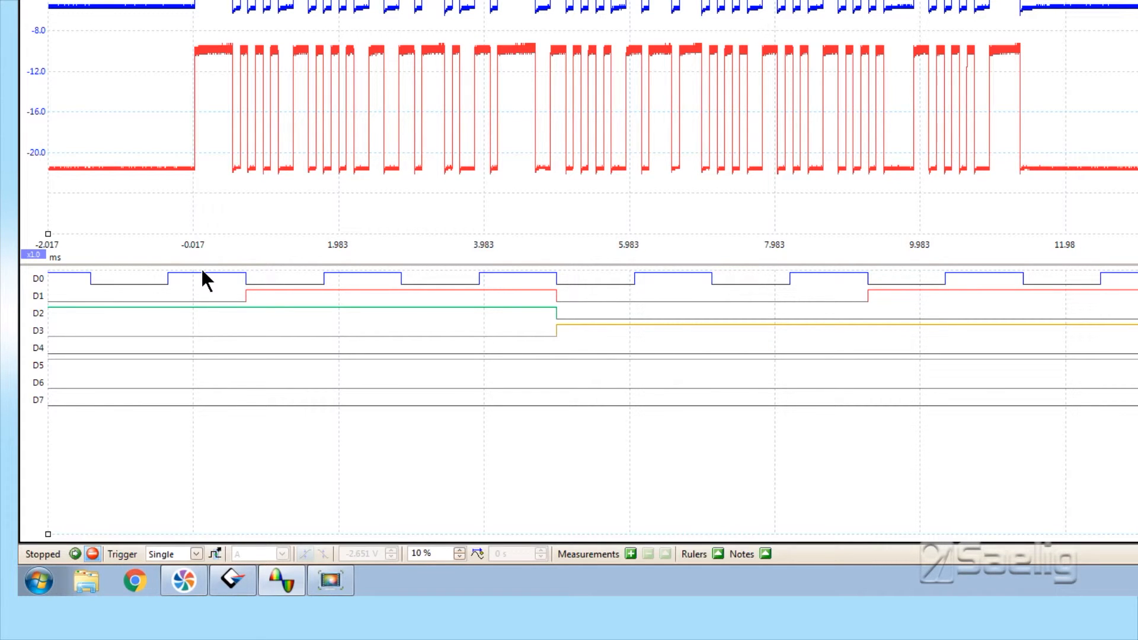
mouse_move(1125, 98)
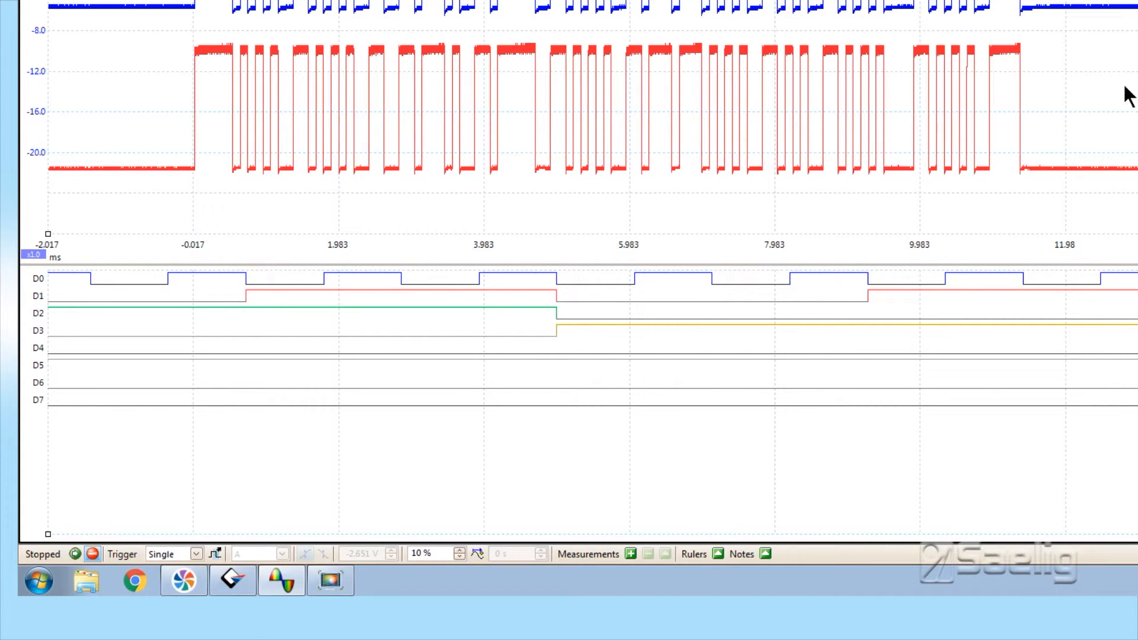
mouse_move(556, 240)
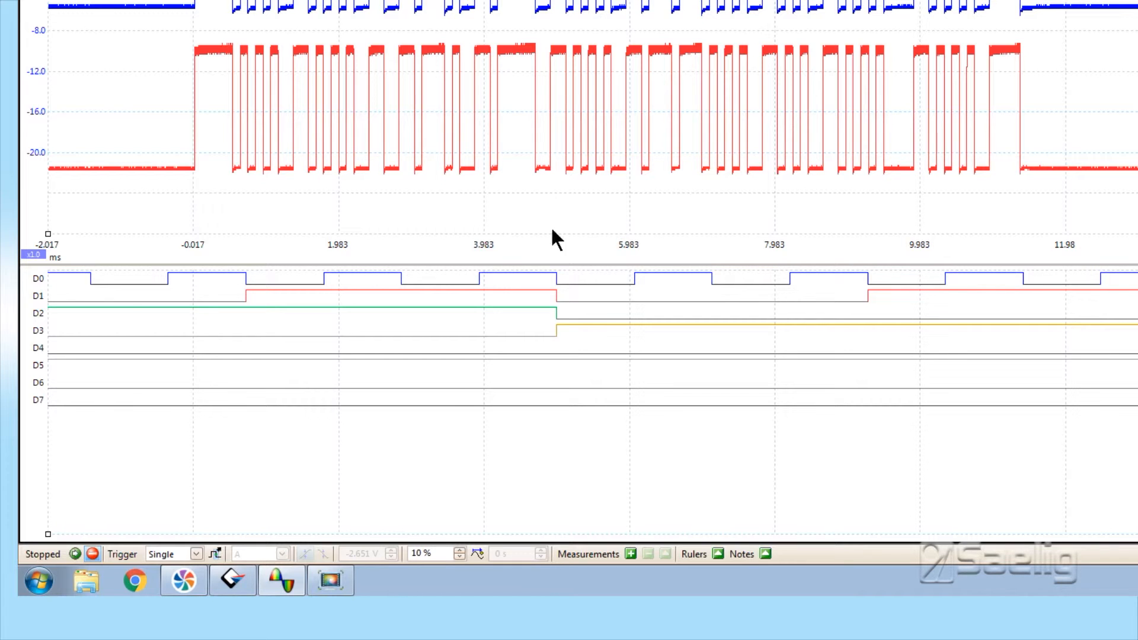
mouse_move(201, 345)
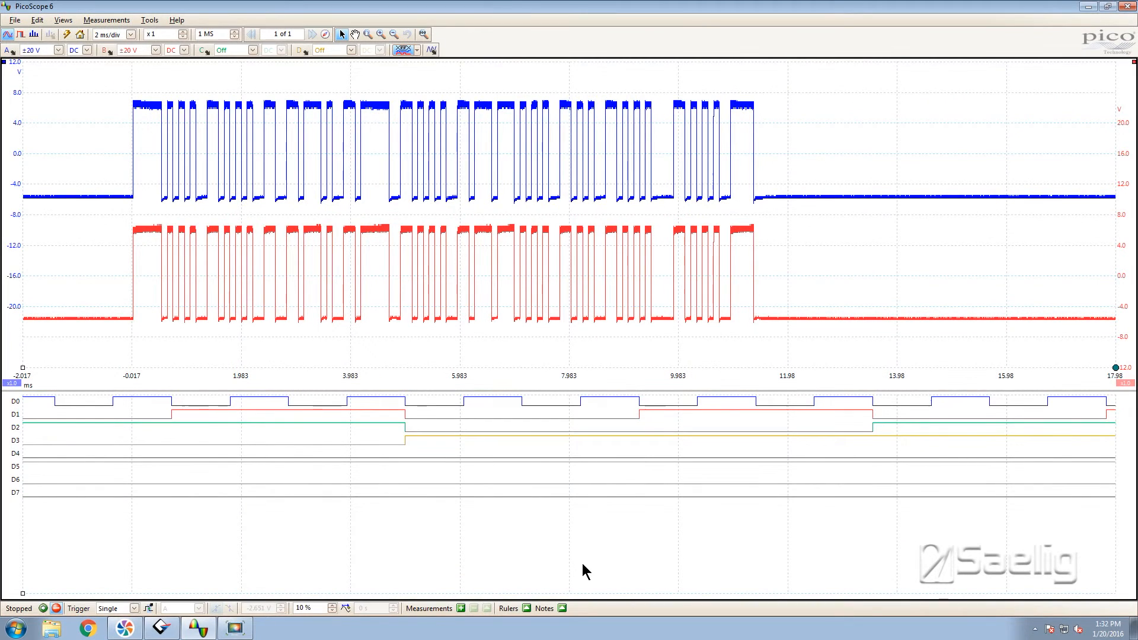
mouse_move(397, 539)
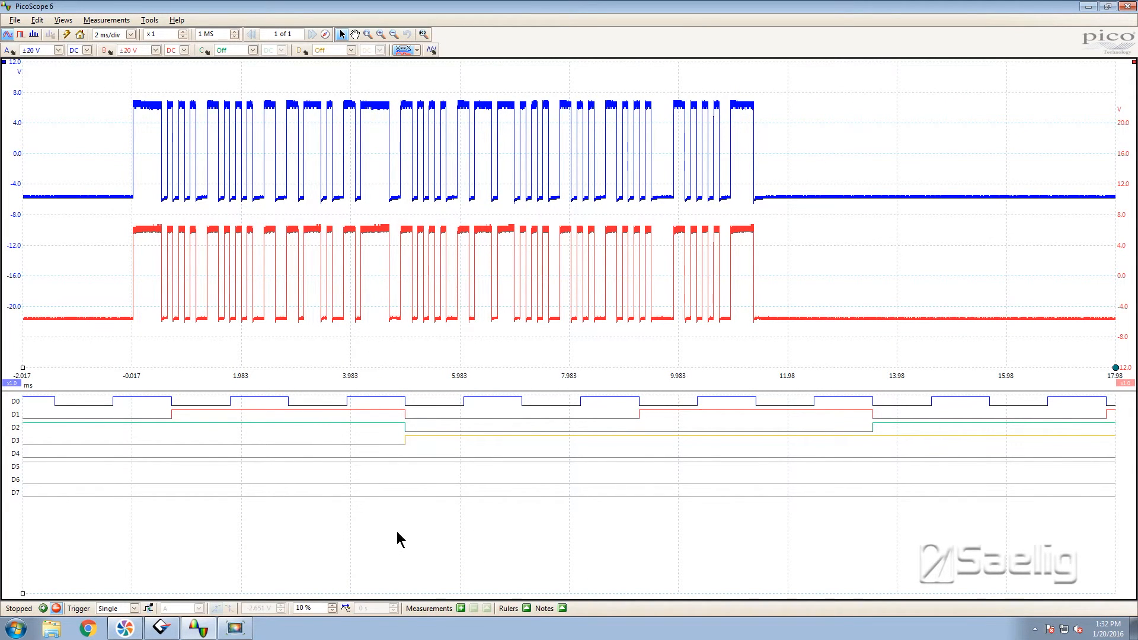